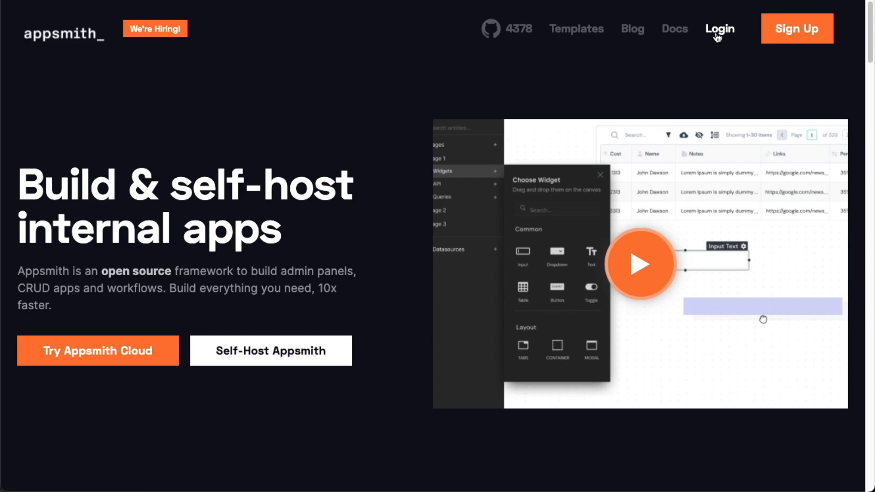
pyautogui.moveTo(720, 29)
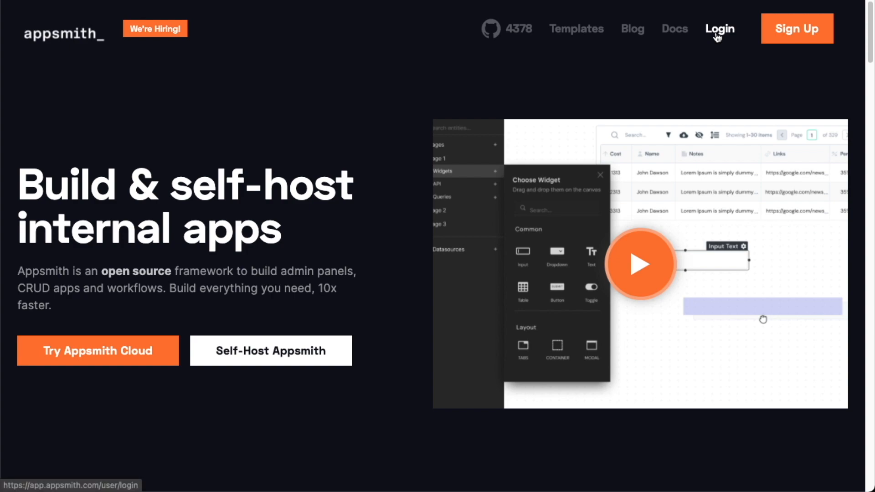
# Step: Log in to Appsmith and create a new application from the organization's apps
pyautogui.click(719, 28)
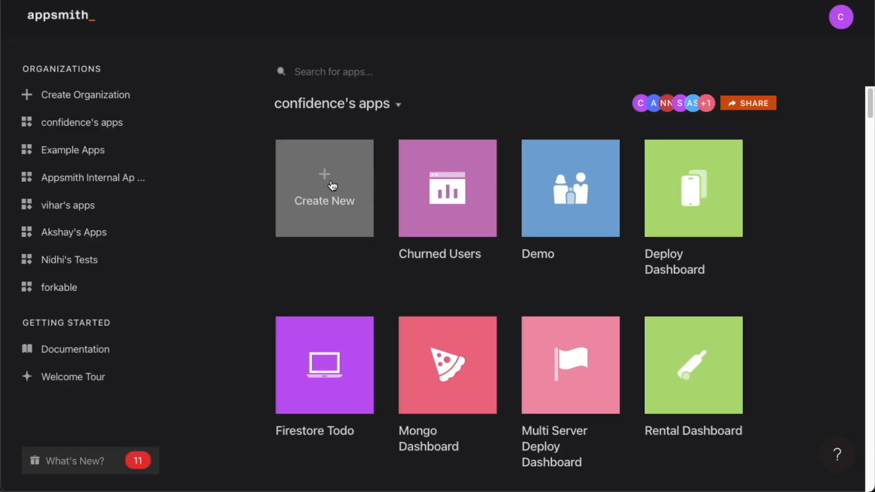
pyautogui.click(325, 188)
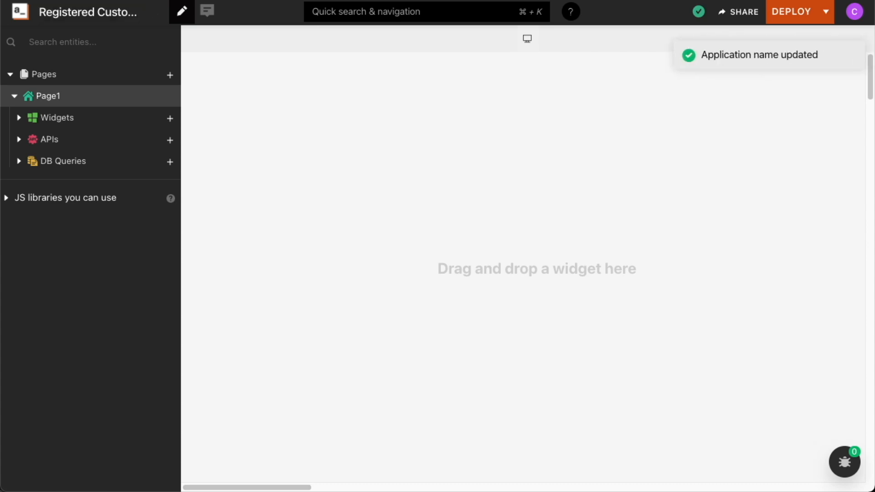
# Step: Add a MongoDB datasource that uses a connection string URI, and save it
pyautogui.click(170, 162)
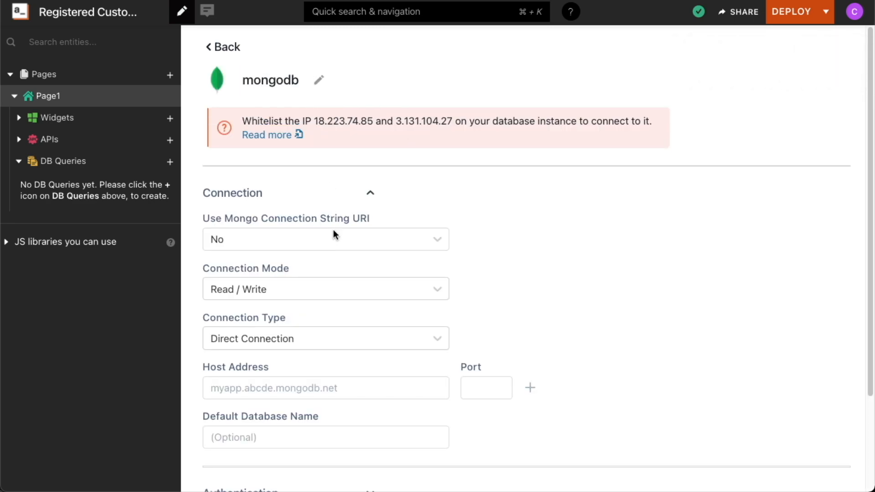
pyautogui.click(326, 239)
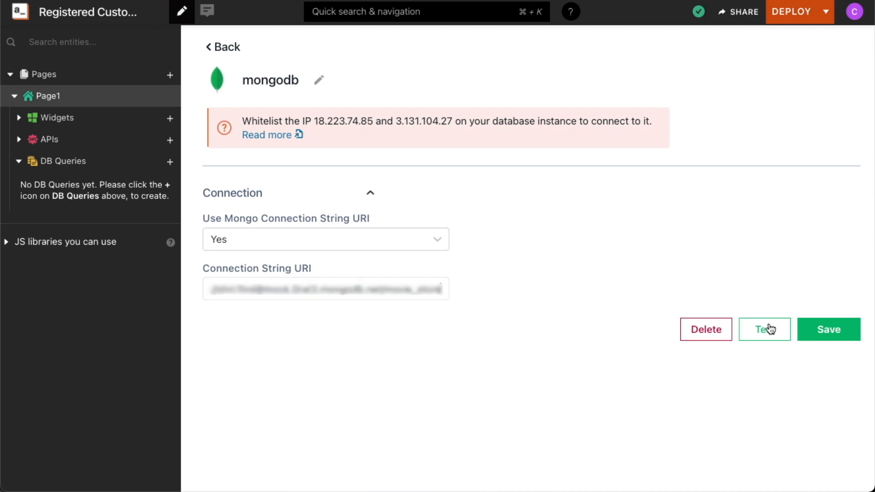
pyautogui.click(829, 329)
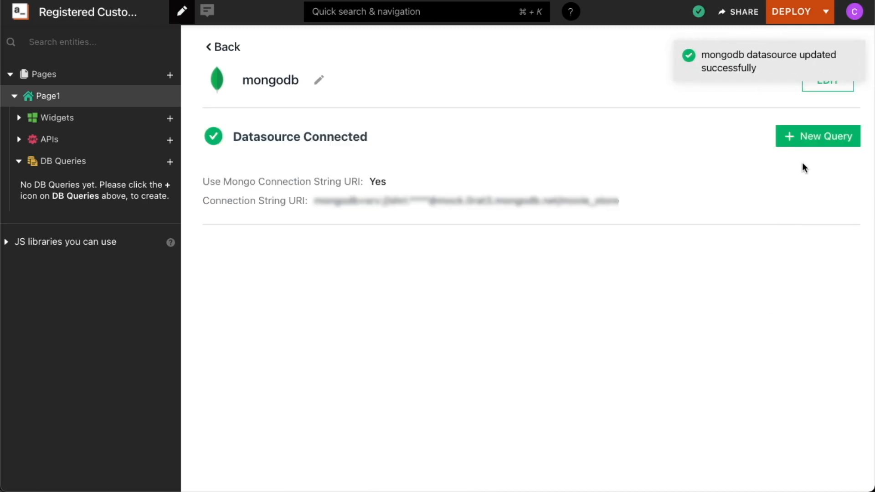
# Step: Create a get_customers query that finds documents in the Customer collection
pyautogui.click(818, 136)
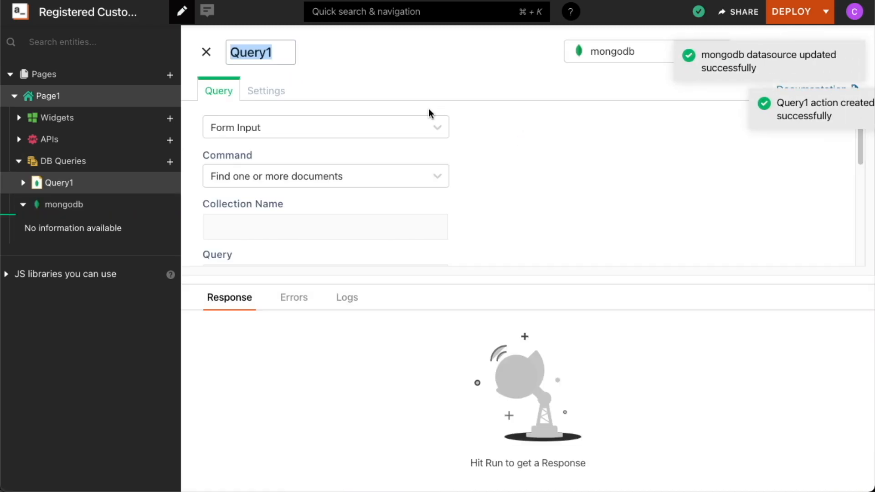
pyautogui.write('get_customers')
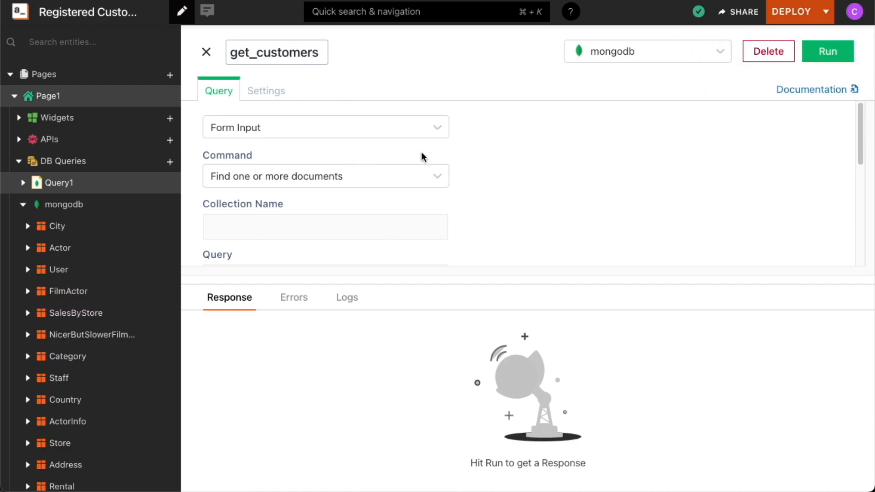
pyautogui.click(325, 176)
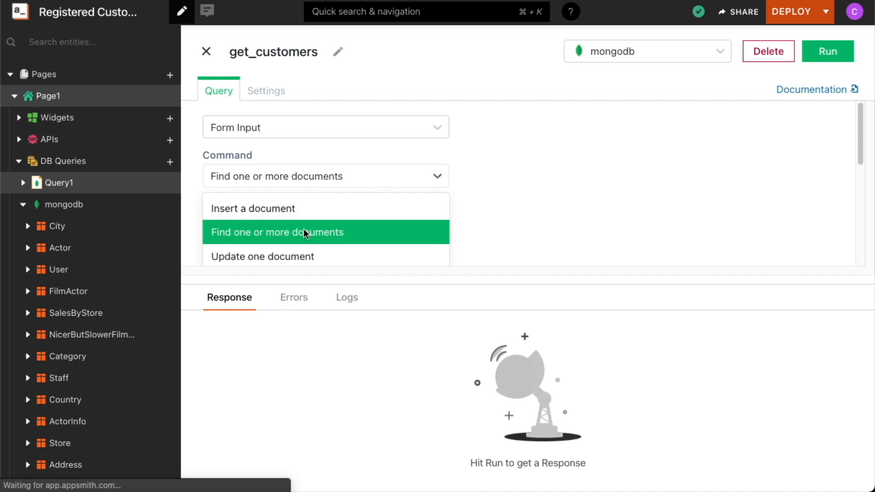
pyautogui.click(277, 232)
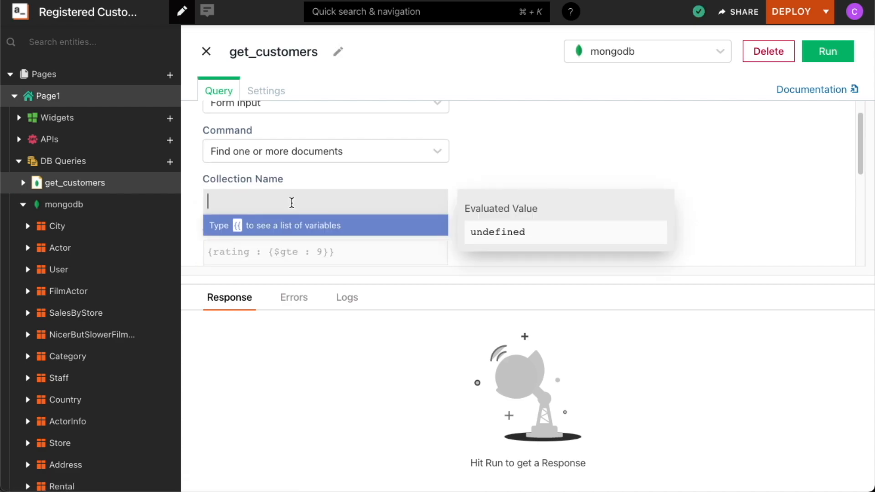
pyautogui.write('Customer')
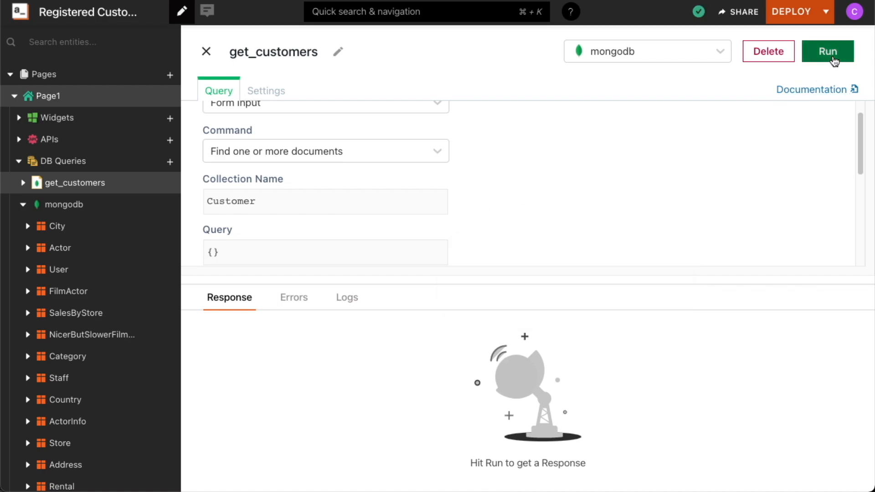
# Step: Run get_customers to fetch the 10 customer records
pyautogui.click(827, 51)
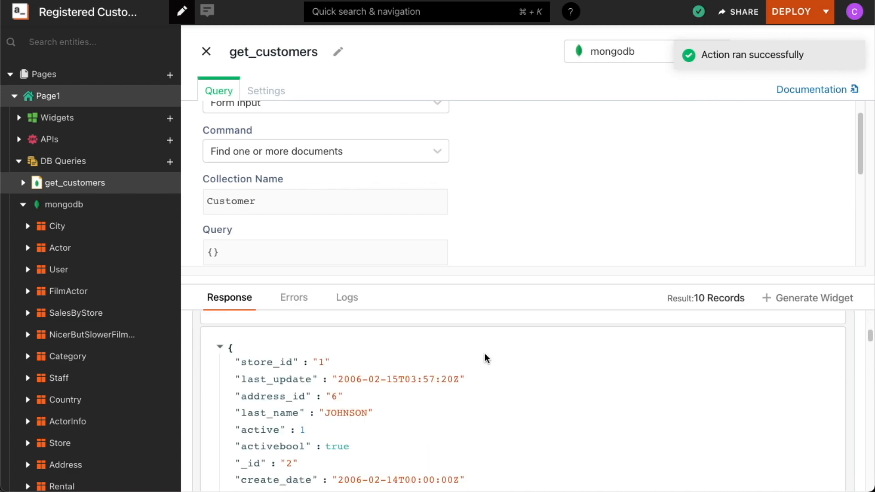
pyautogui.scroll(-3)
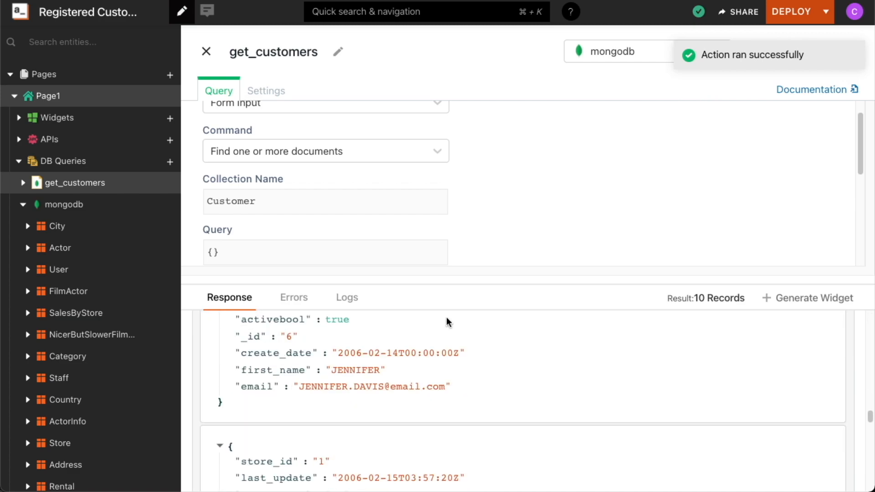
pyautogui.click(206, 51)
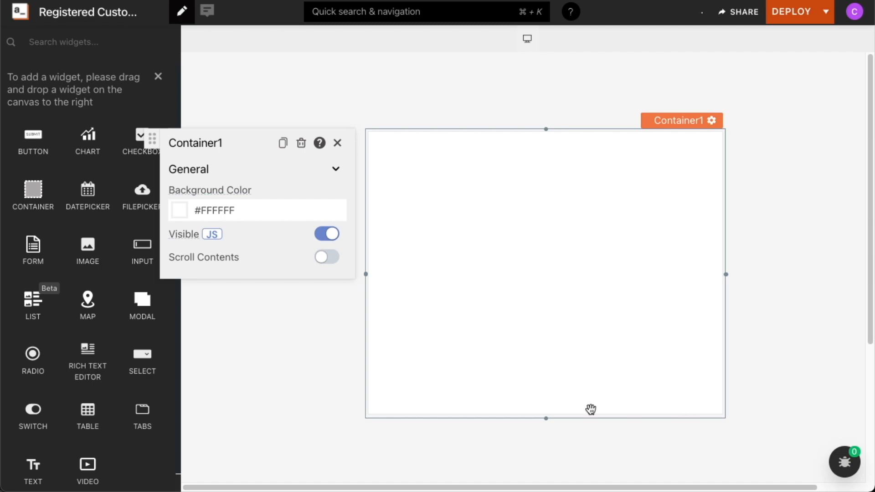
# Step: Close the Container's settings once it is placed on the canvas
pyautogui.click(338, 142)
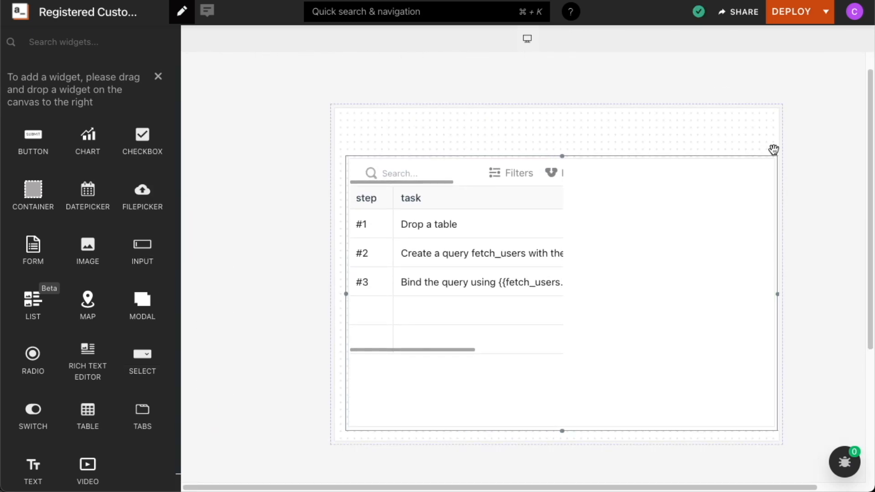
# Step: Bind the table data to {{get_customers.data}} and reorder its columns
pyautogui.click(768, 141)
pyautogui.write('{{g')
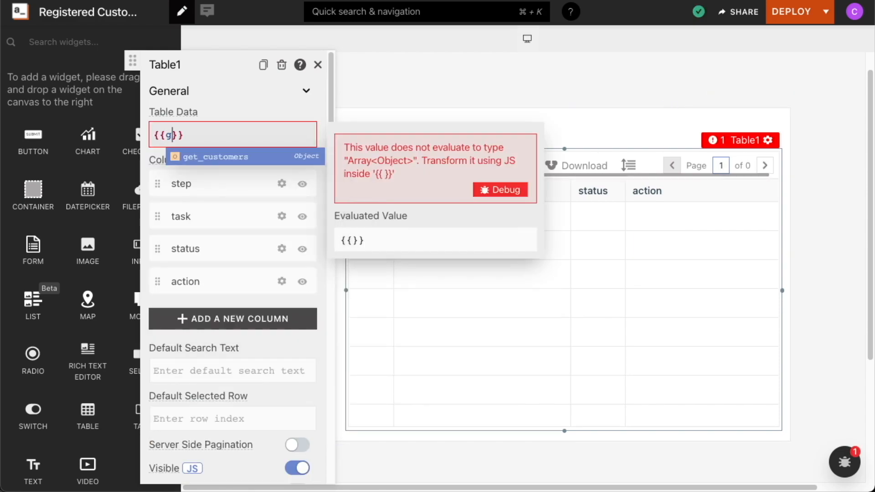
pyautogui.write('et_customers.data')
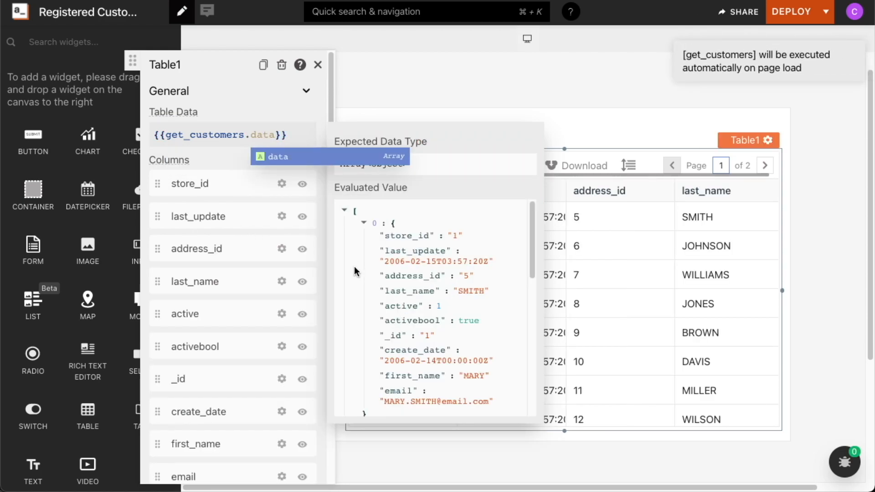
pyautogui.click(318, 64)
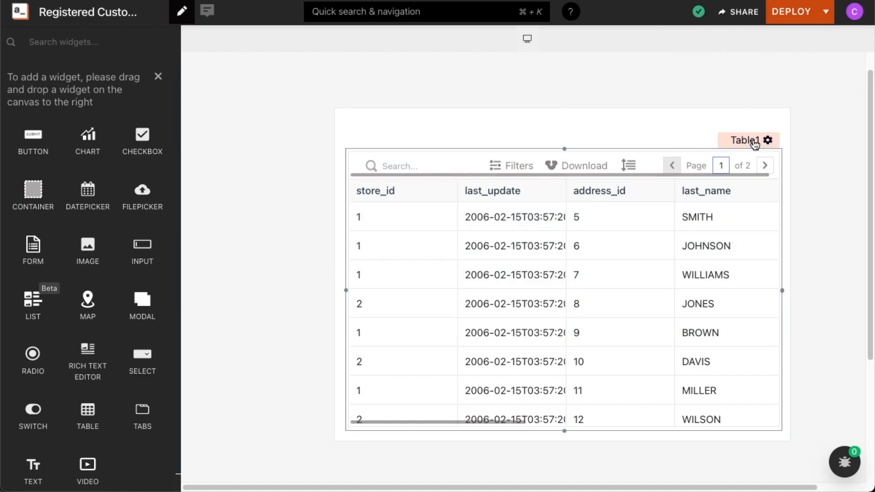
pyautogui.click(769, 140)
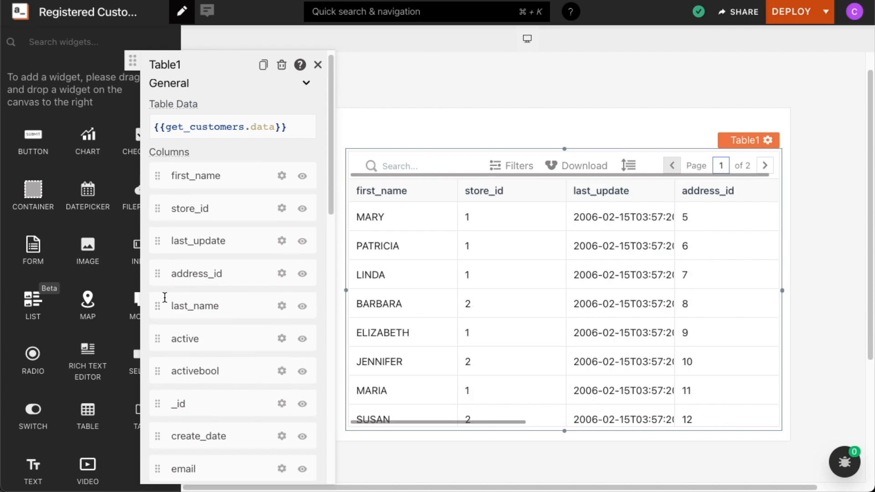
pyautogui.moveTo(157, 305); pyautogui.dragTo(156, 208)
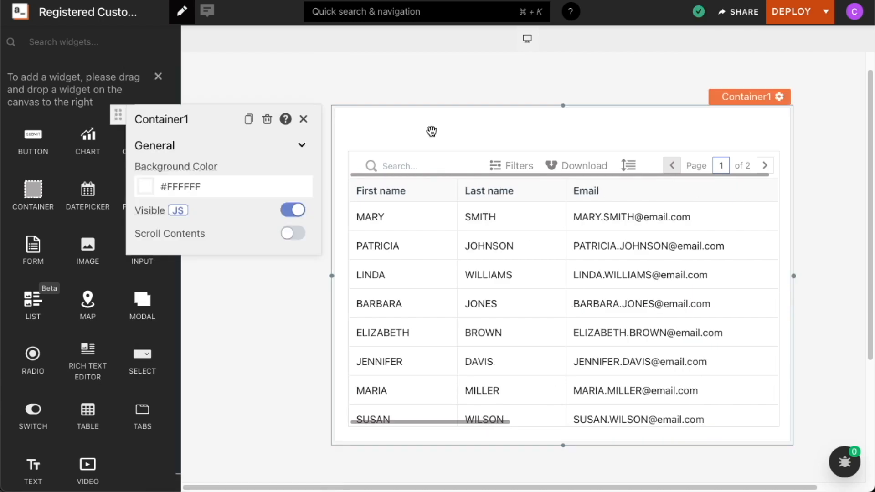
pyautogui.moveTo(490, 125)
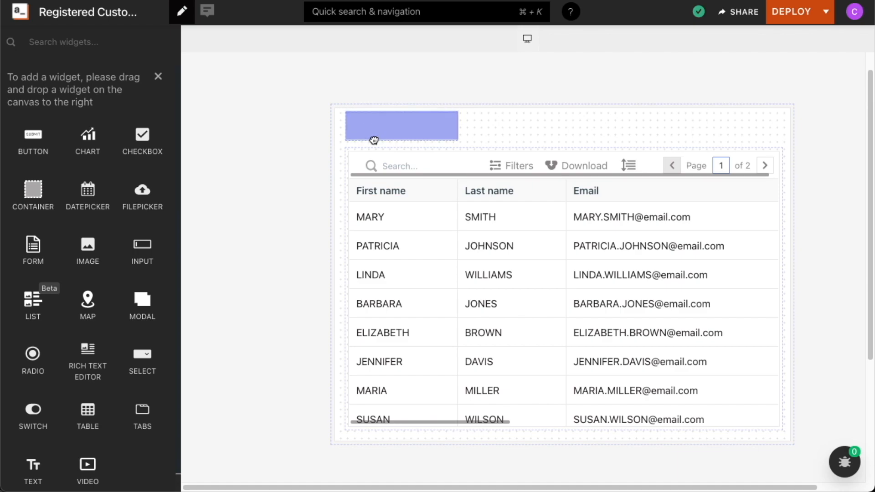
# Step: Place a Text widget above the table and give it Heading 1 style
pyautogui.moveTo(459, 126); pyautogui.dragTo(602, 130)
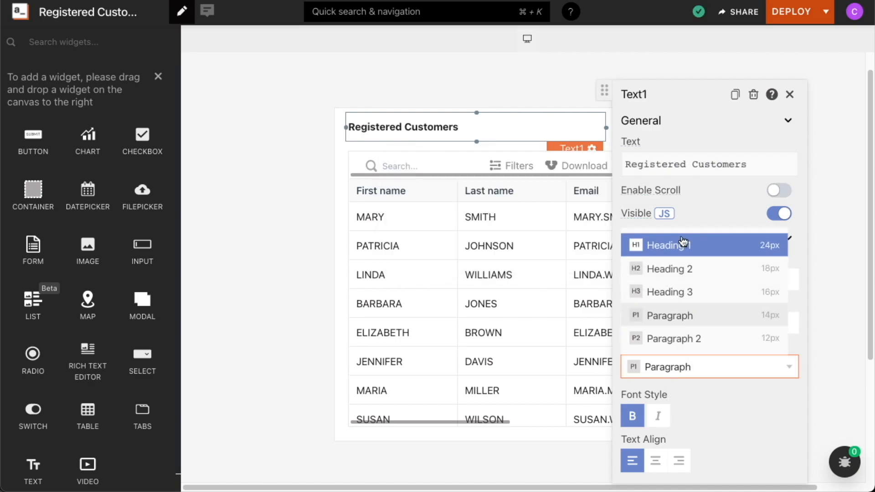
pyautogui.click(790, 95)
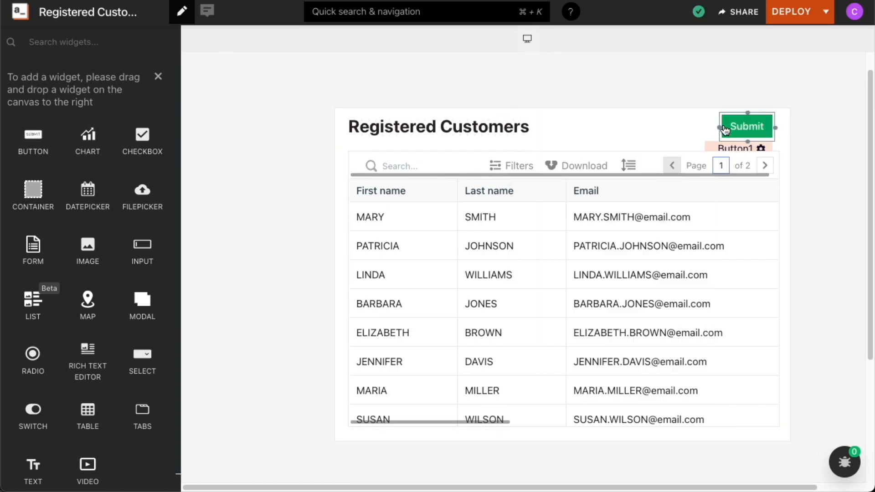
# Step: Change Button1's label from 'Submit' to 'Refresh'
pyautogui.click(747, 126)
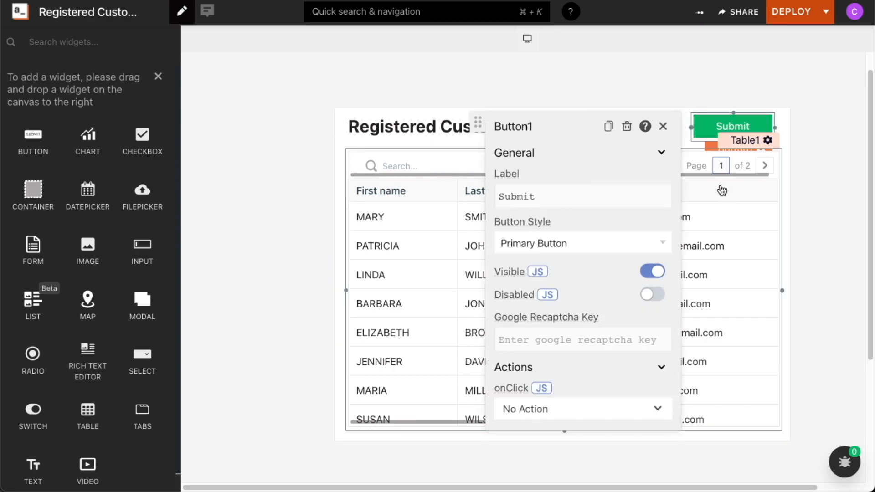
pyautogui.click(583, 196)
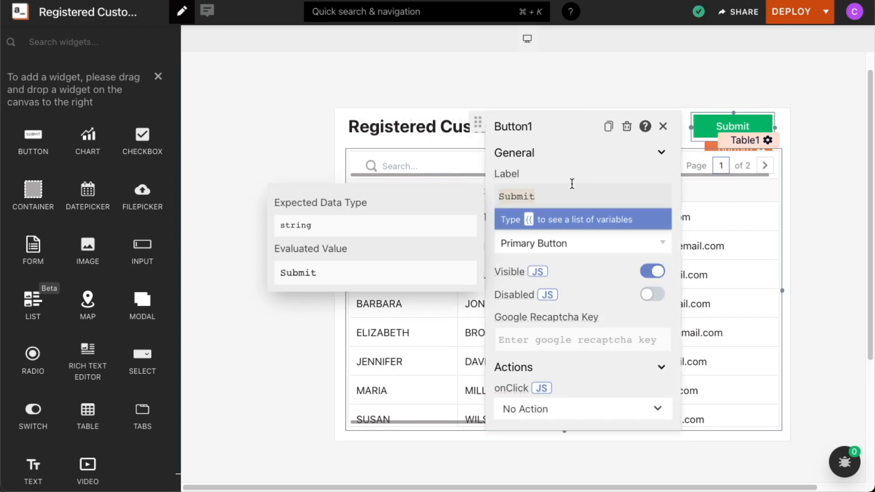
pyautogui.write('Refresh')
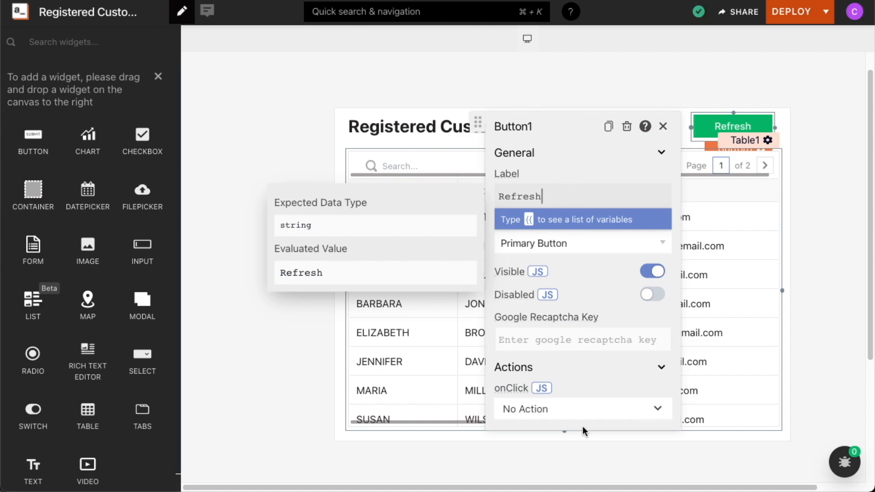
pyautogui.click(583, 409)
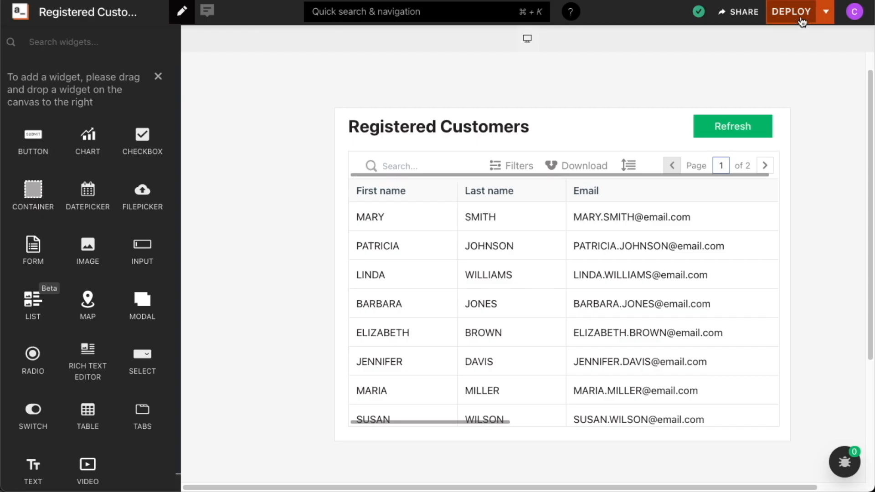
# Step: Deploy the Registered Customers app and open its share settings
pyautogui.click(793, 11)
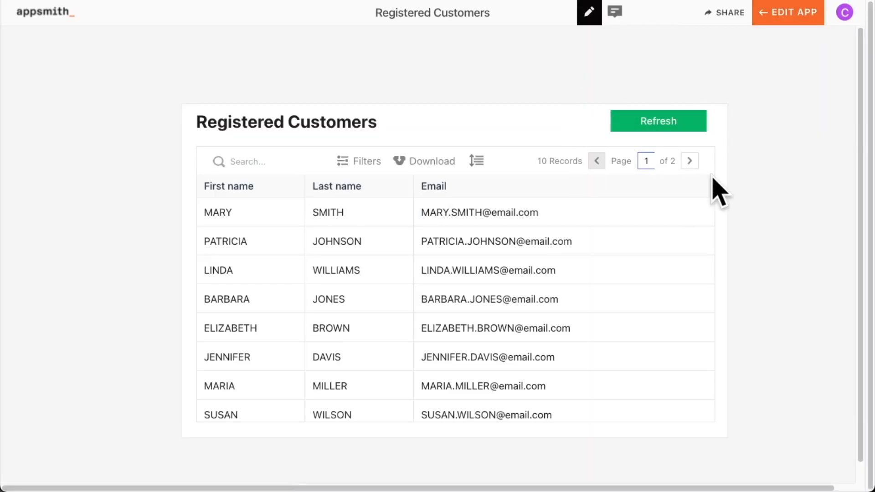
pyautogui.click(729, 13)
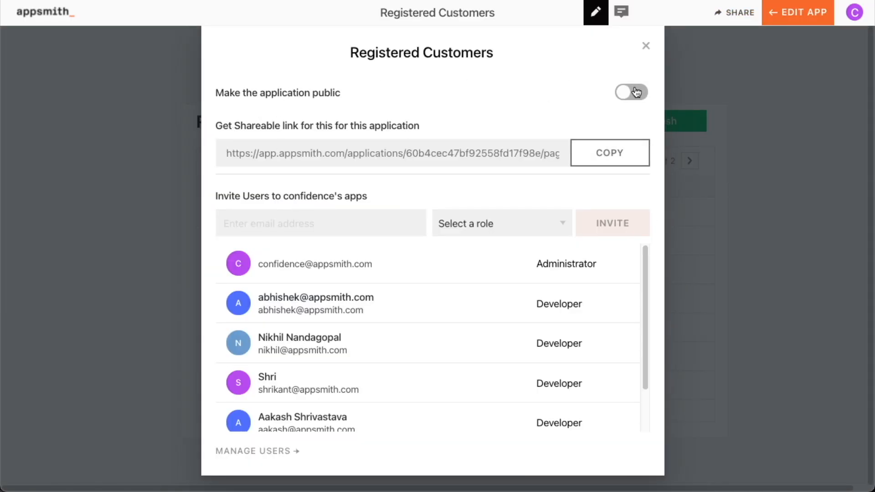
# Step: Toggle the app's public access setting, then close the share dialog
pyautogui.click(631, 92)
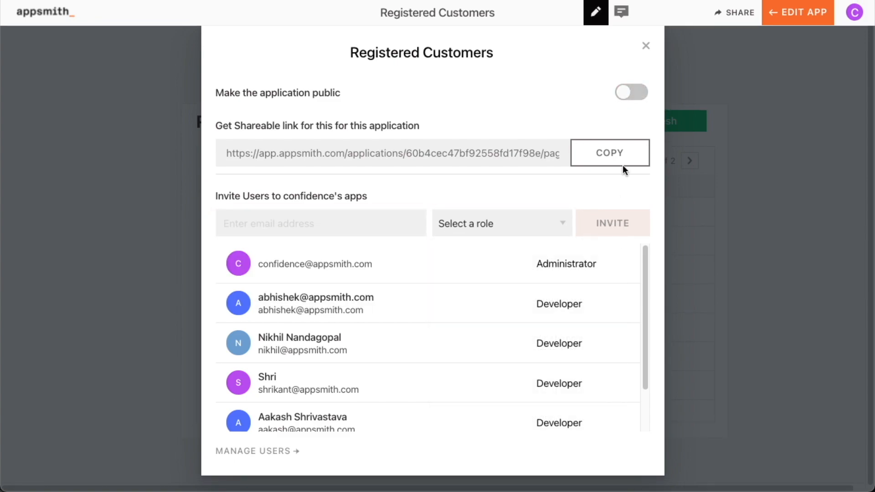
pyautogui.click(645, 45)
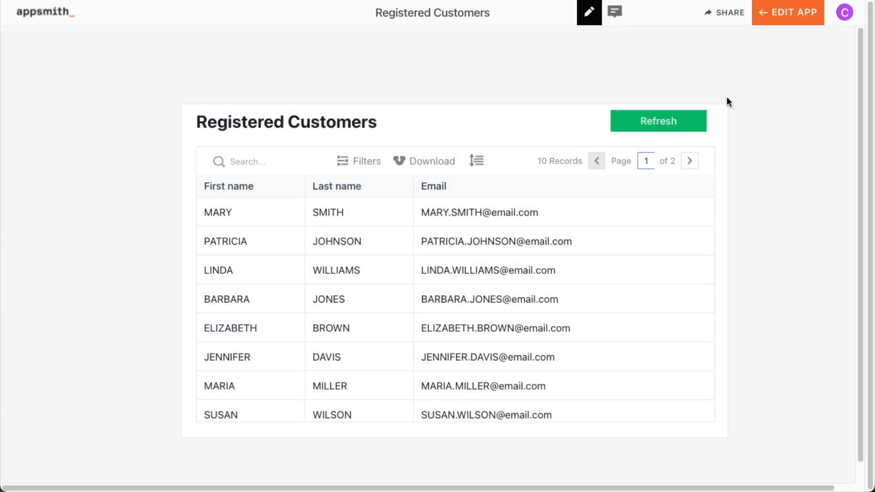
pyautogui.moveTo(771, 102)
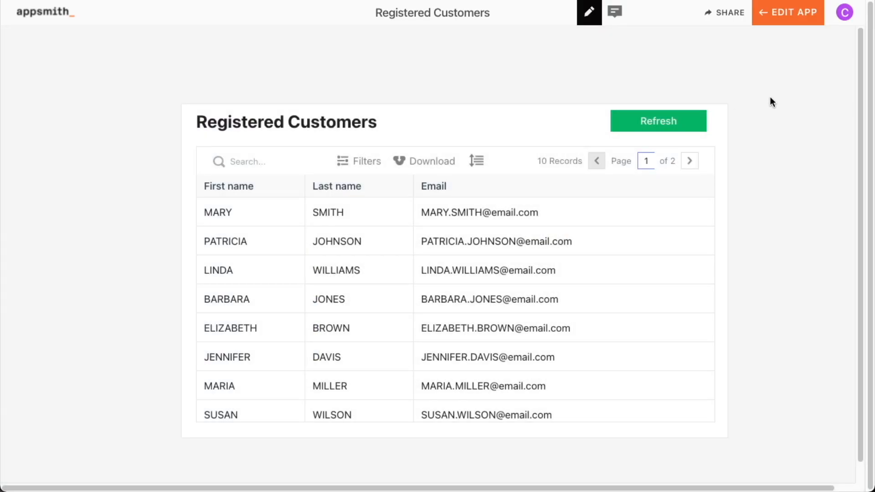